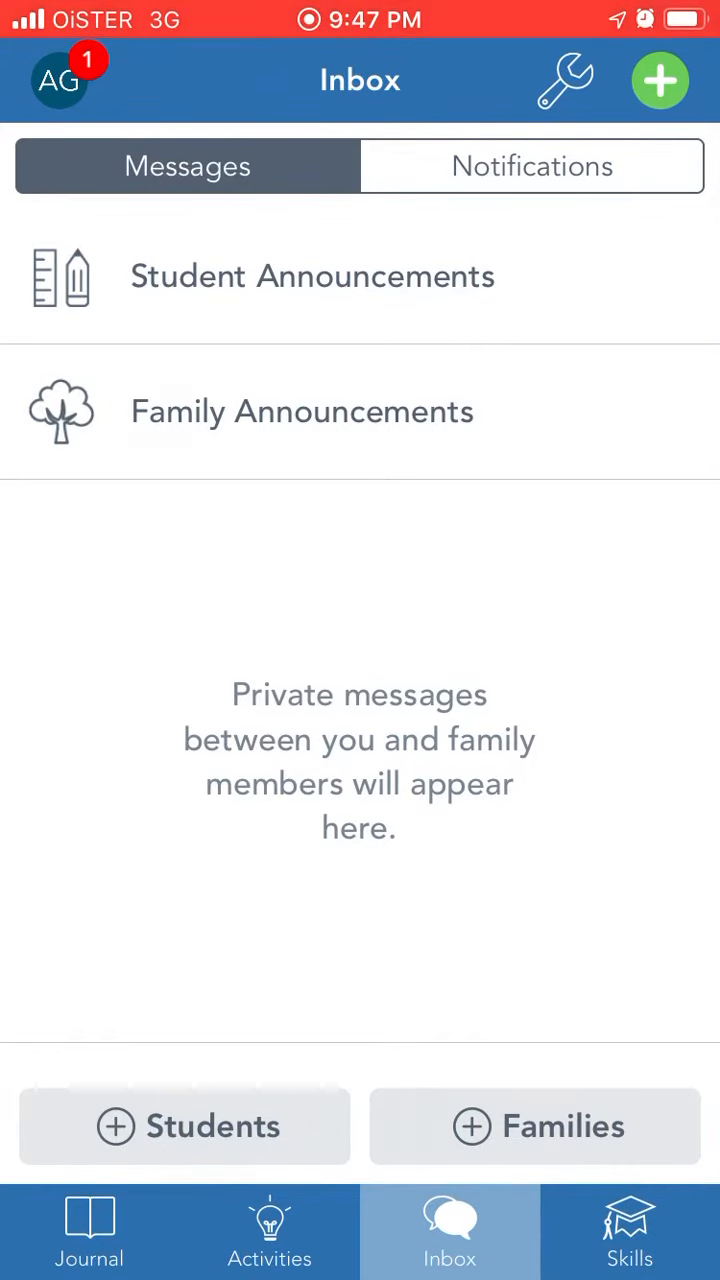
Start a new Inbox announcement and set its audience to All Students (1).
{"action": "left_click", "coordinate": [660, 82]}
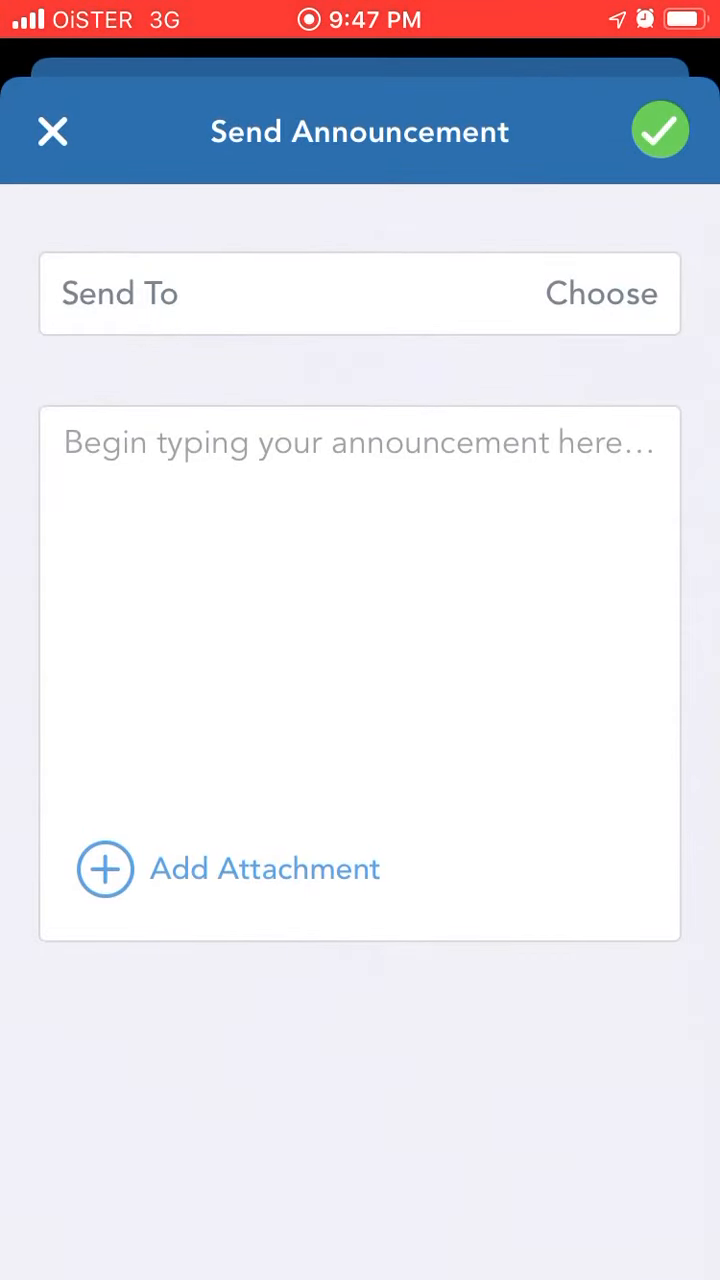
{"action": "left_click", "coordinate": [600, 293]}
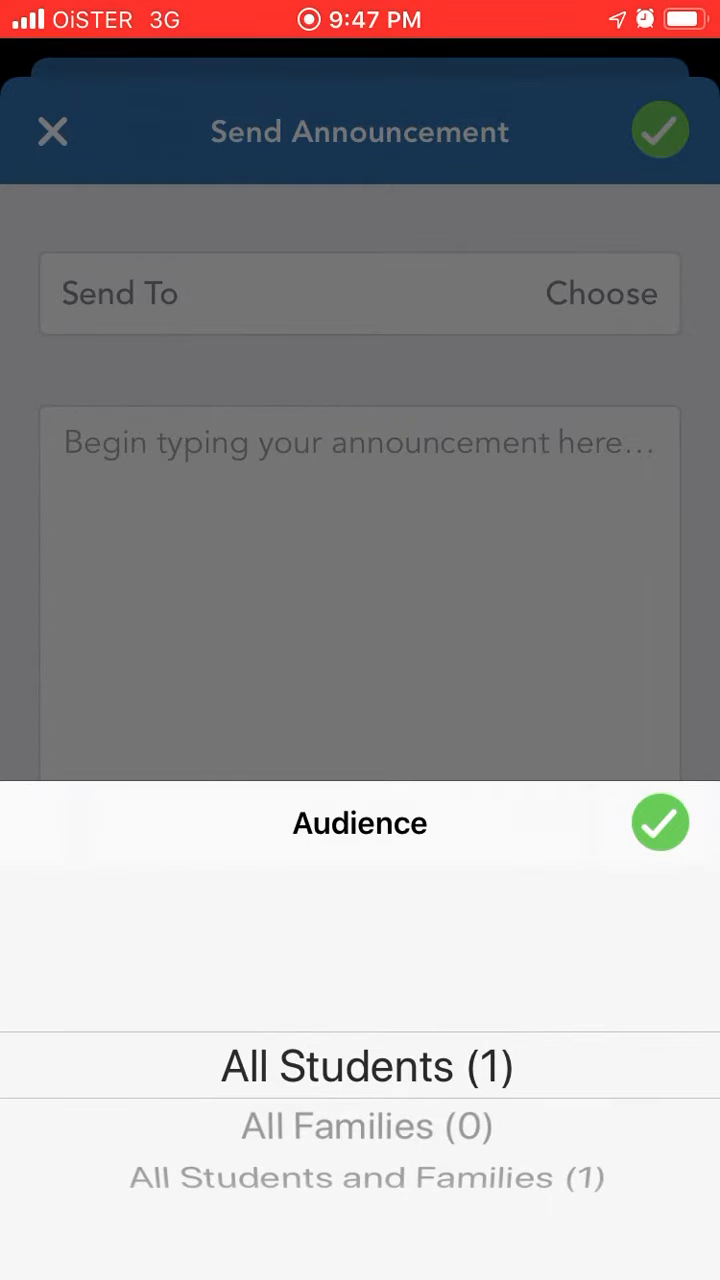
{"action": "left_click", "coordinate": [364, 1066]}
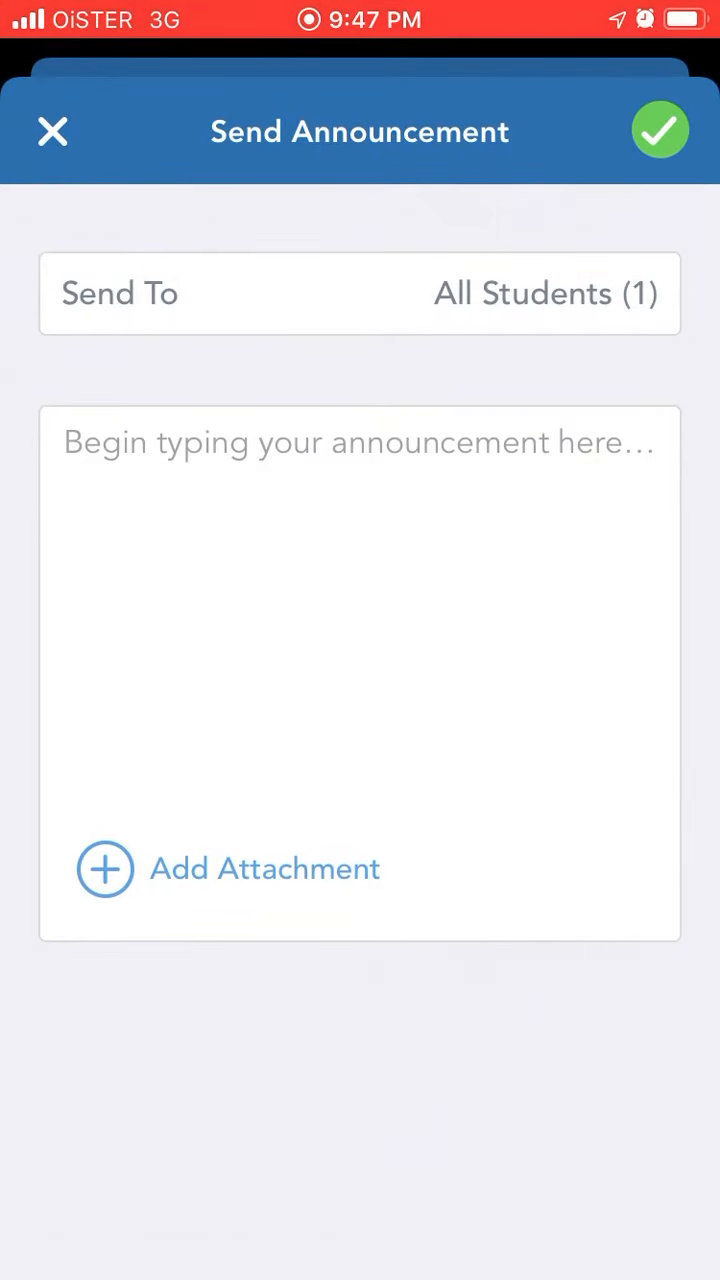
Type "Announc" into the announcement body and add a drawing attachment.
{"action": "type", "text": "Anno"}
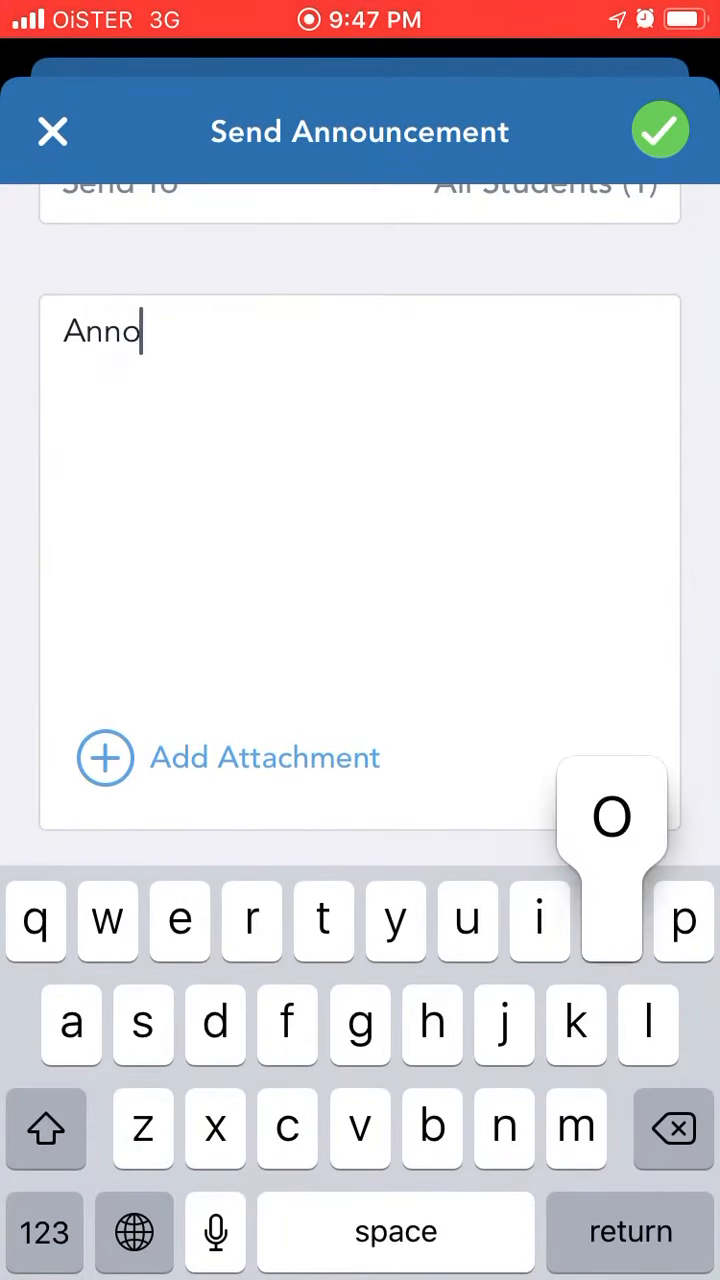
{"action": "type", "text": "unc"}
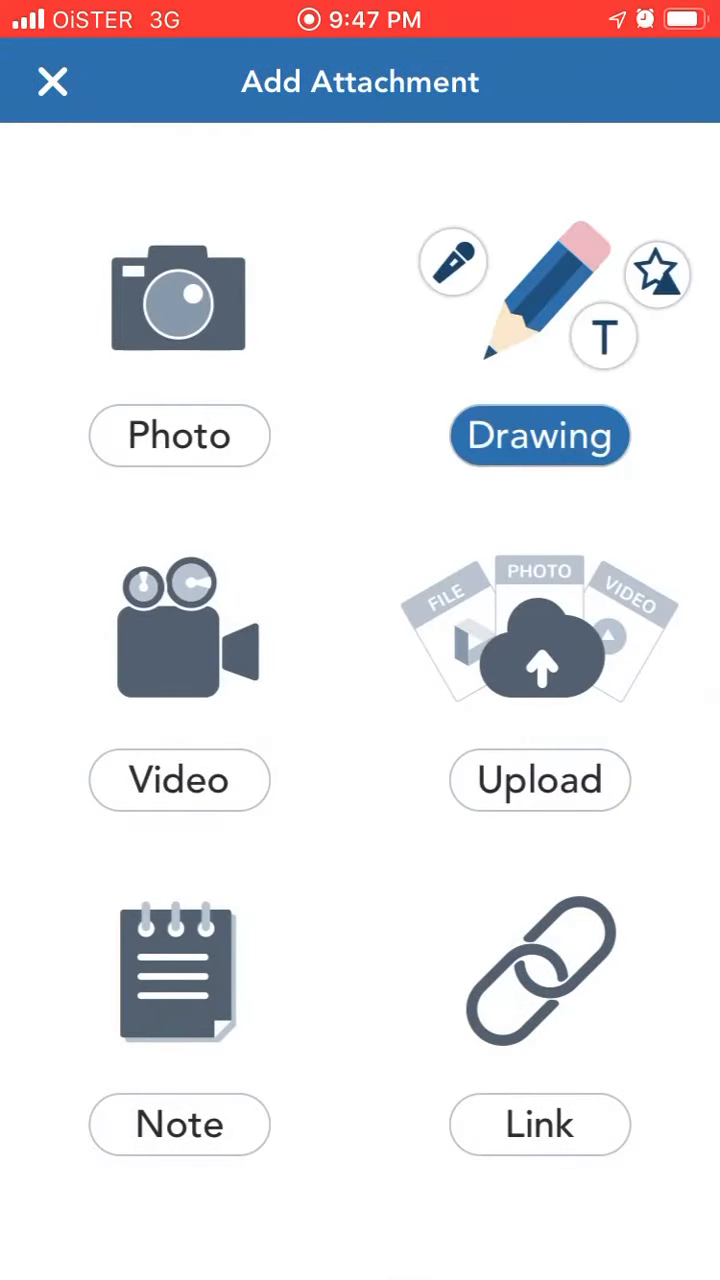
{"action": "left_click", "coordinate": [539, 436]}
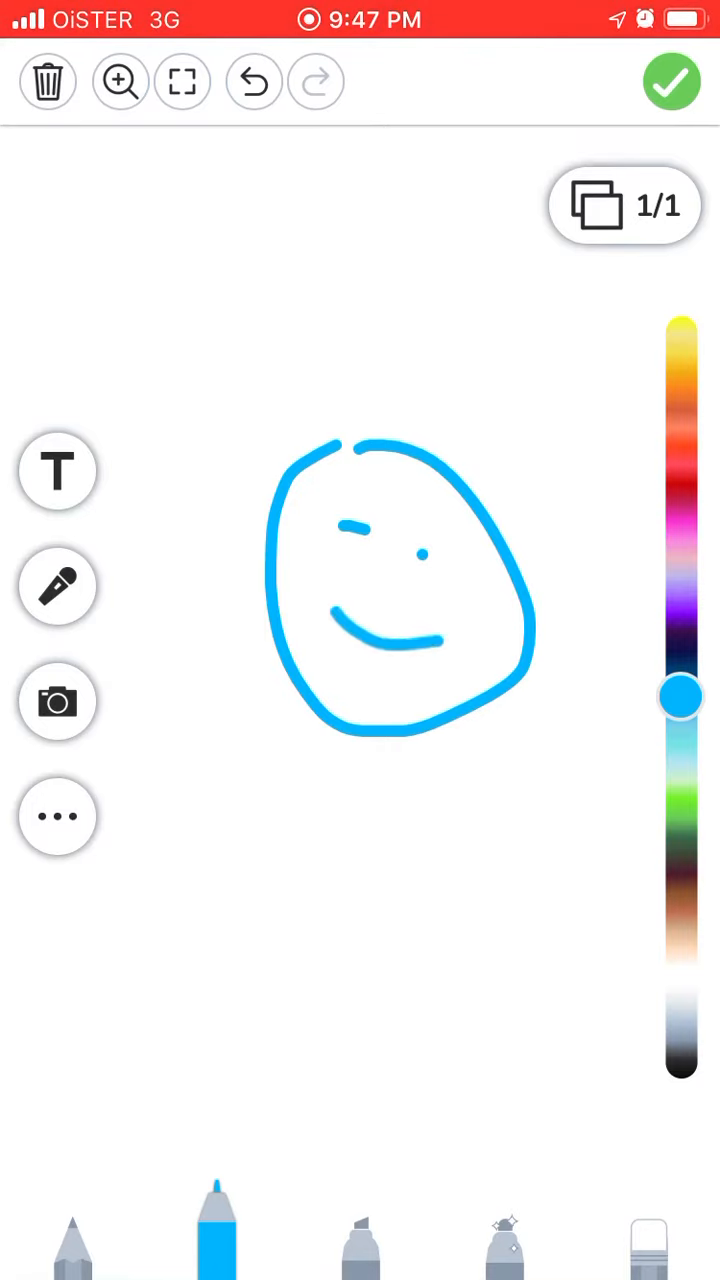
Try the Drawing canvas, then return to the announcement draft.
{"action": "left_click", "coordinate": [678, 83]}
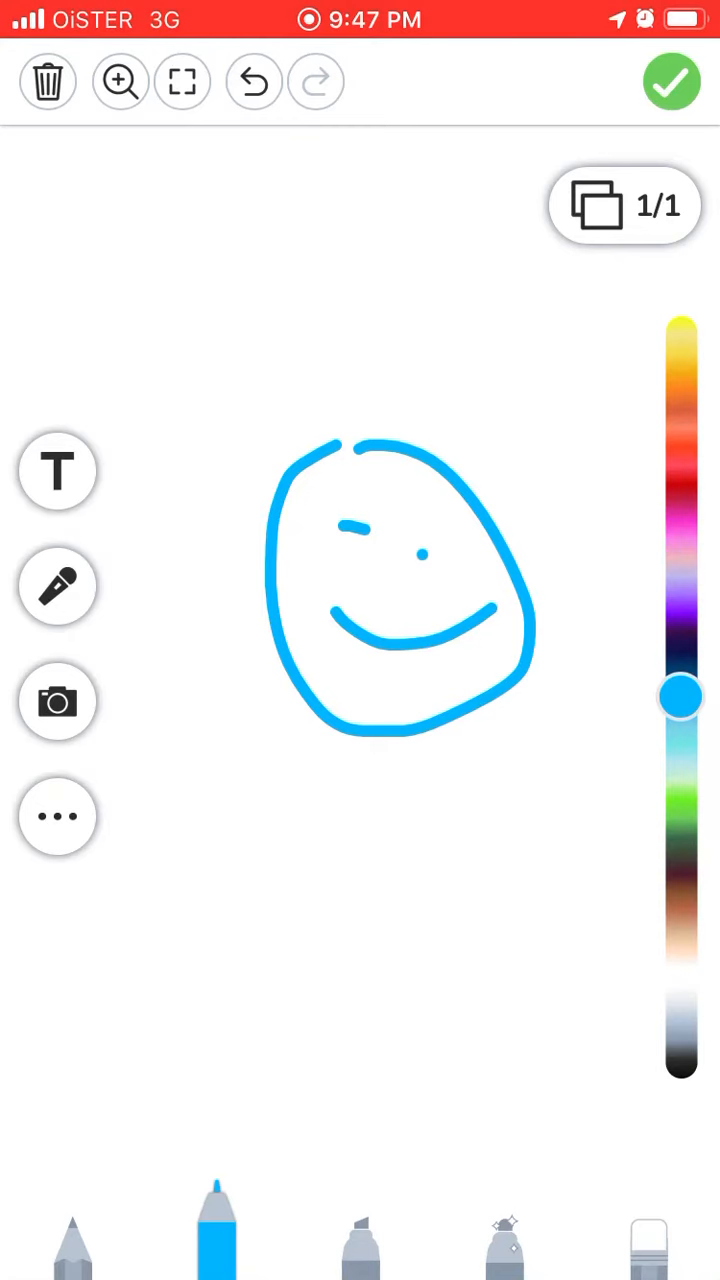
{"action": "left_click", "coordinate": [48, 82]}
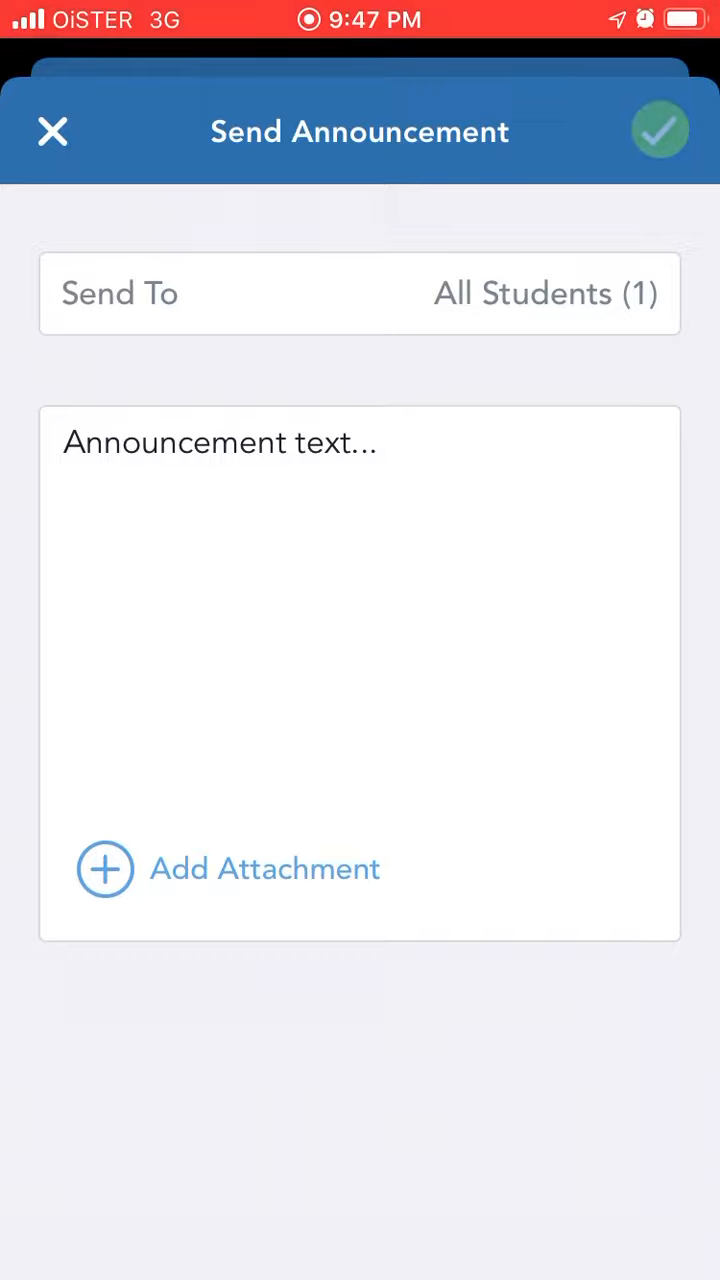
Send the announcement now to the 1 student.
{"action": "left_click", "coordinate": [660, 131]}
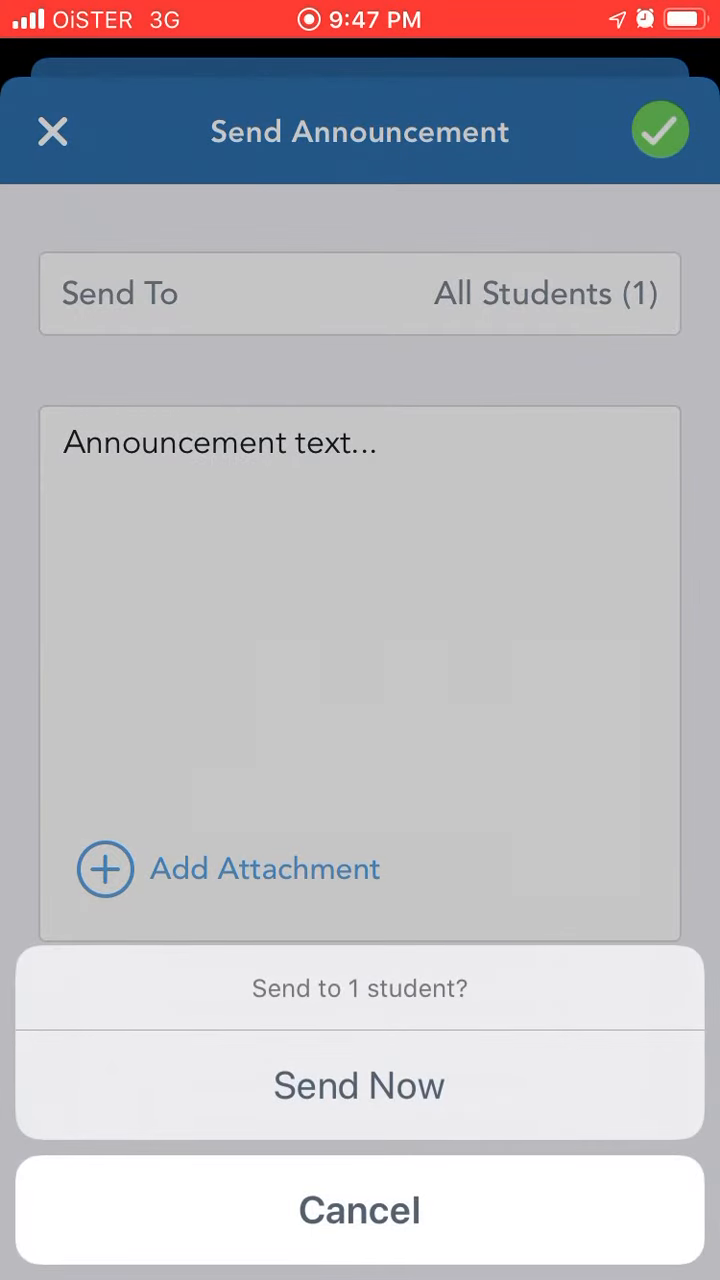
{"action": "left_click", "coordinate": [359, 1085]}
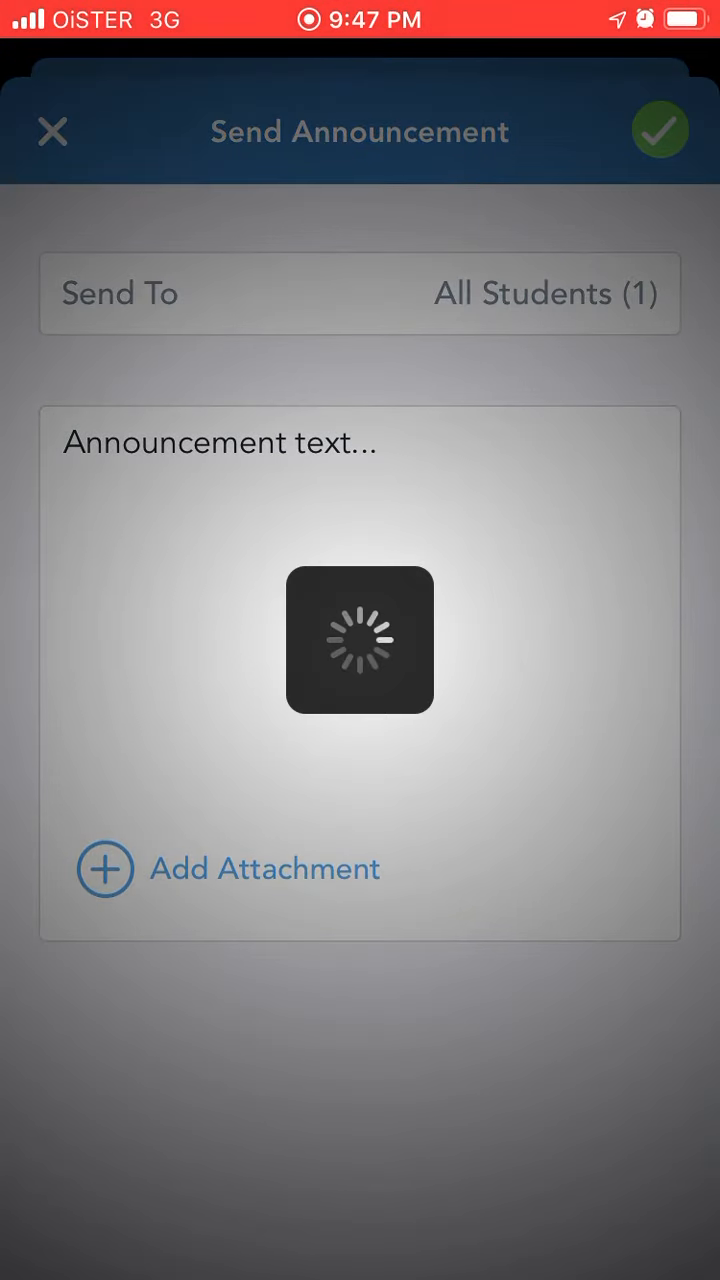
{"action": "left_click", "coordinate": [661, 127]}
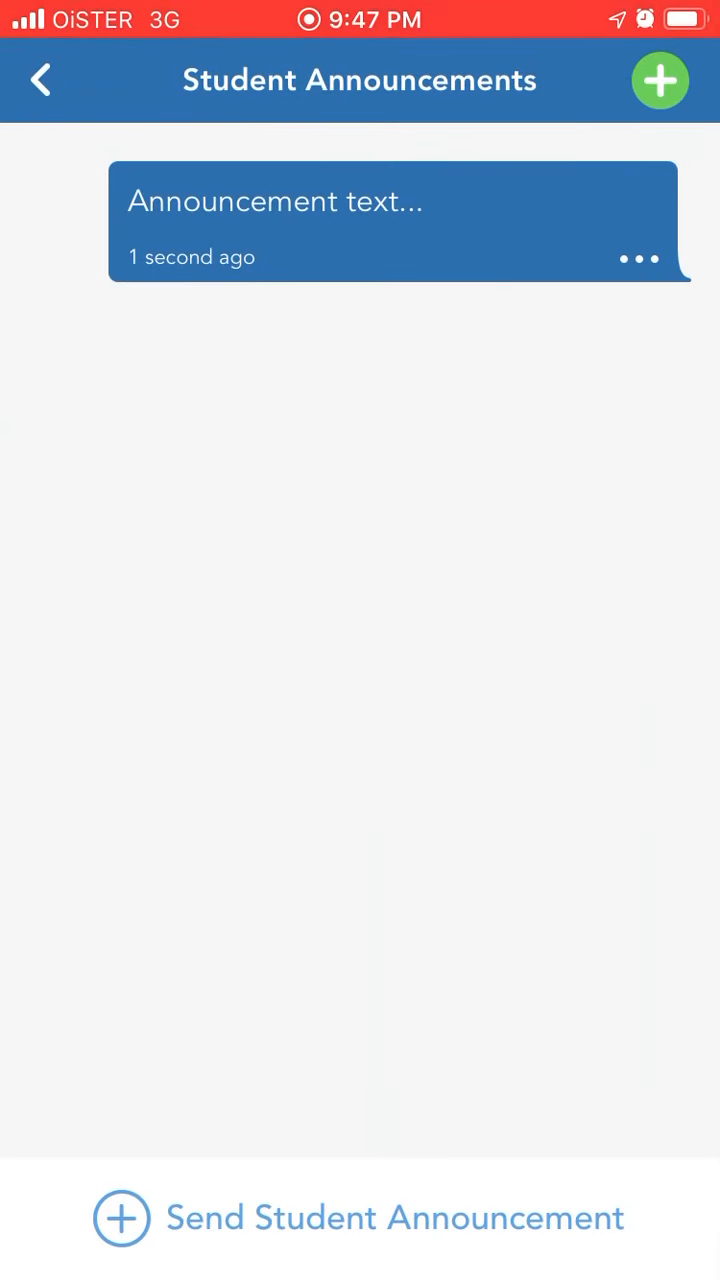